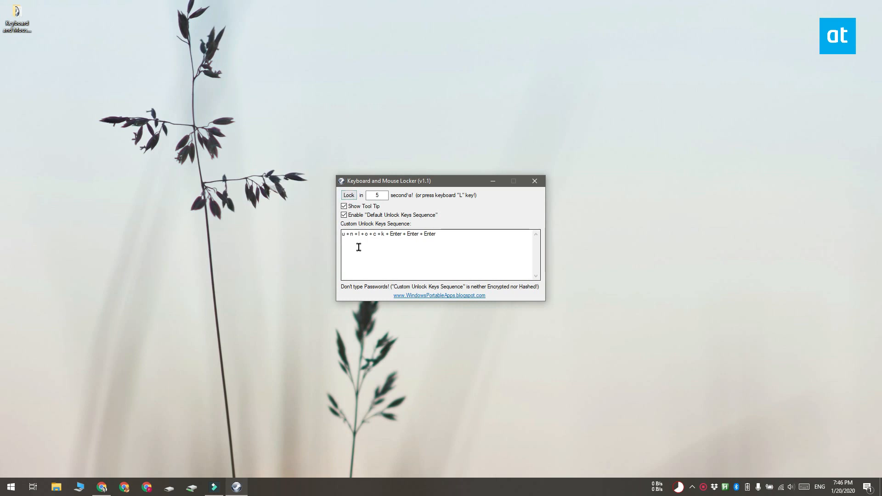
{"action": "mouse_move", "coordinate": [378, 244]}
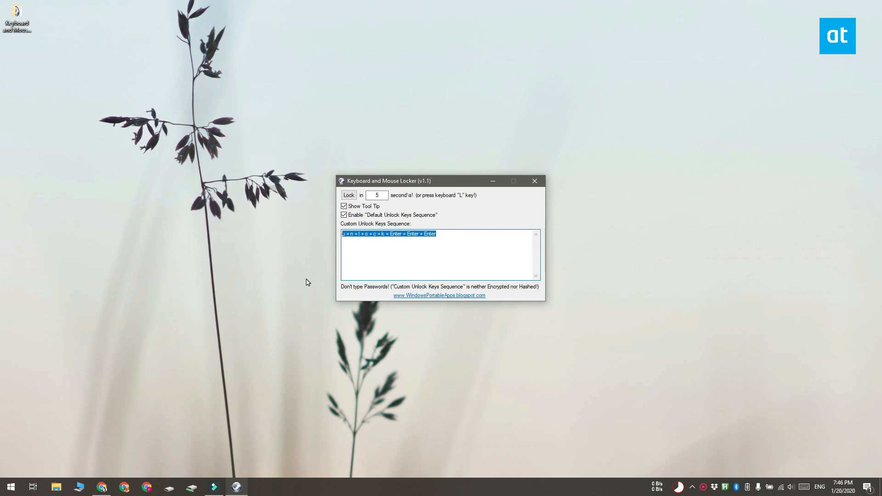
Replace the custom unlock key sequence with the new short sequence.
{"action": "type", "text": "j + u"}
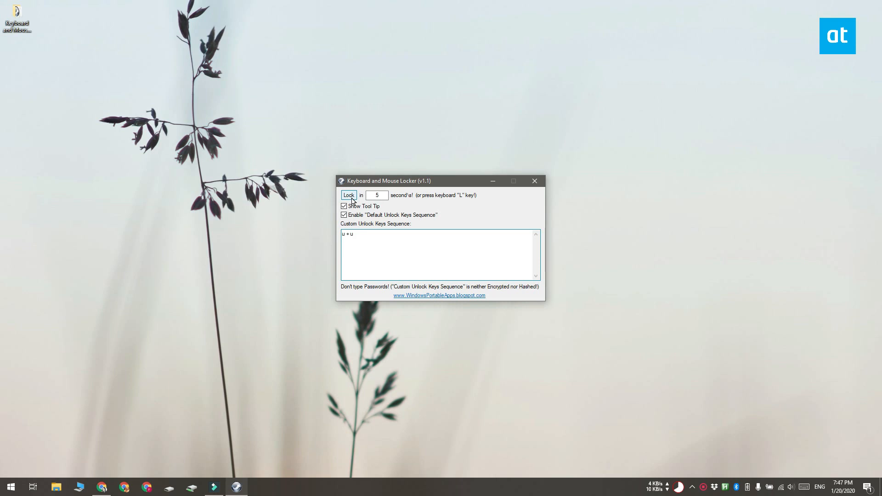
Lock the keyboard and mouse, waiting out the 5-second countdown for the unlock prompt.
{"action": "left_click", "coordinate": [348, 195]}
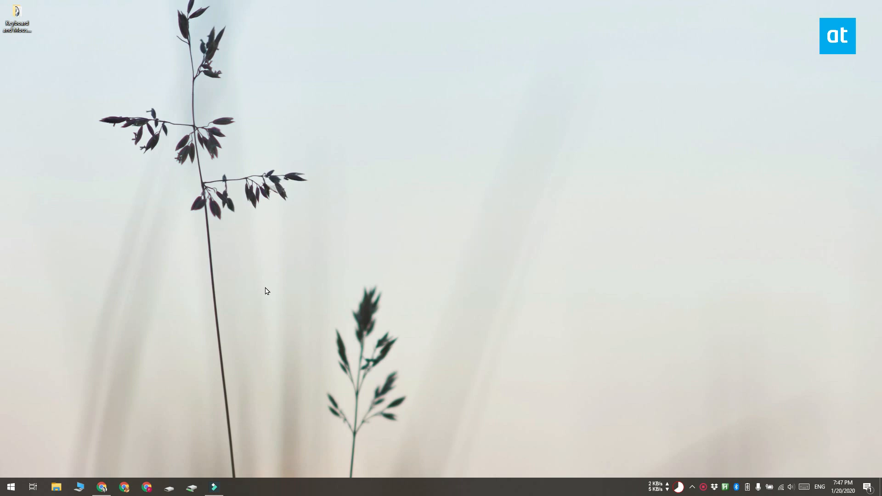
{"action": "double_click", "coordinate": [16, 17]}
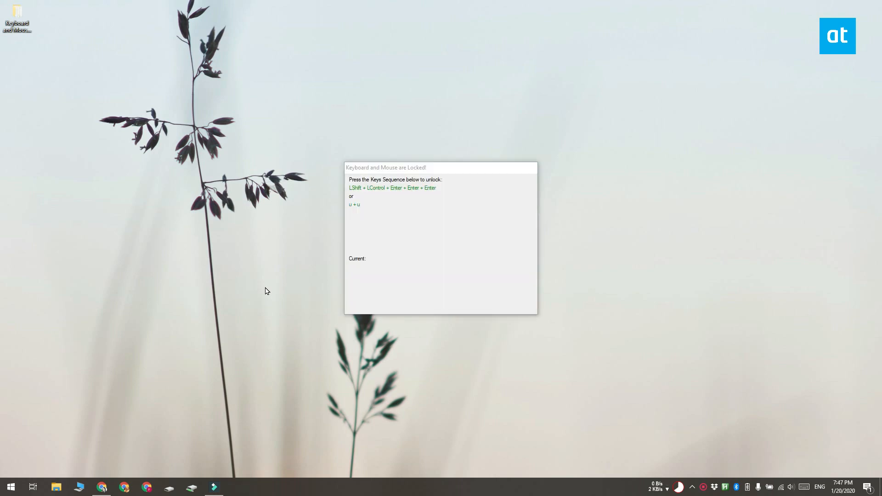